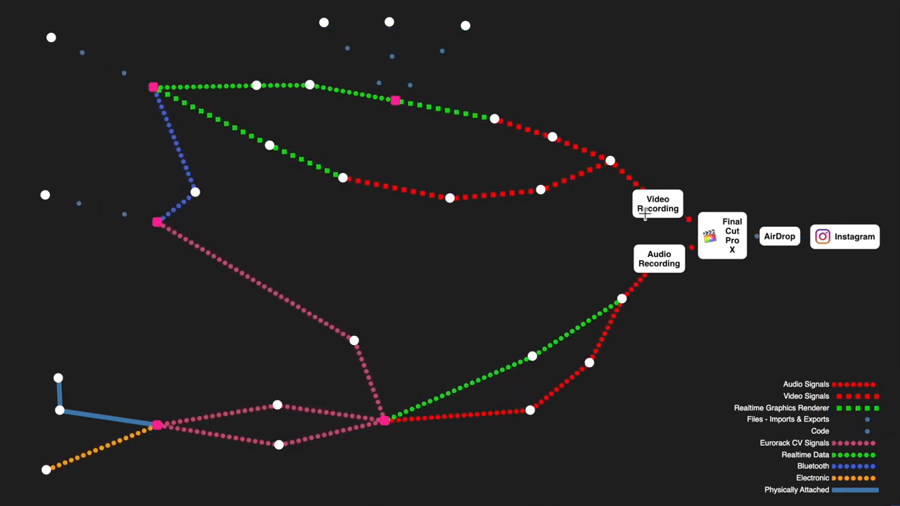
pyautogui.moveTo(495, 194)
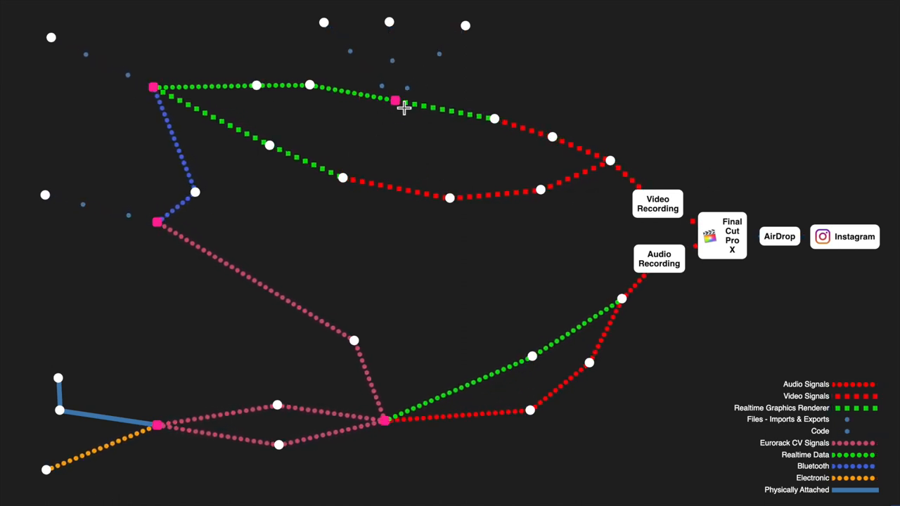
# Leave the Shoebox stage scene and reveal the EuroViz Hardware node between EuroViz App and Live Rig
pyautogui.click(385, 420)
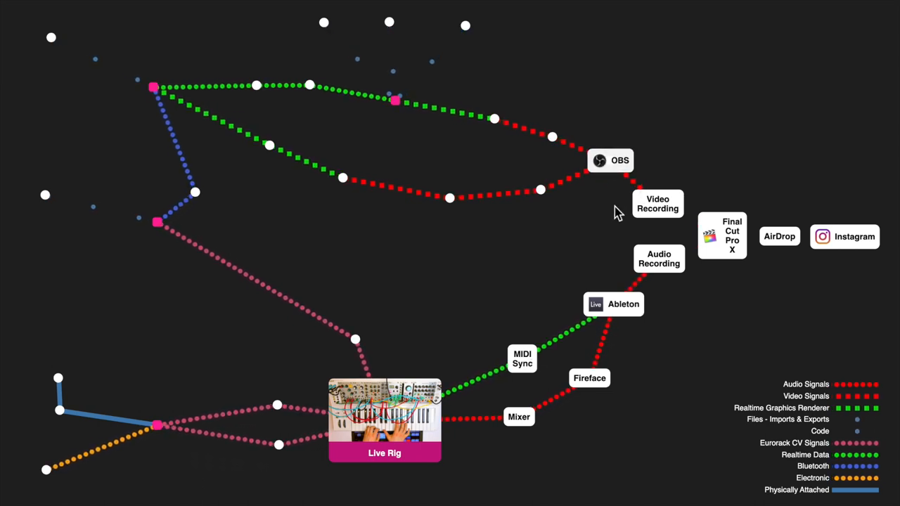
pyautogui.moveTo(512, 158)
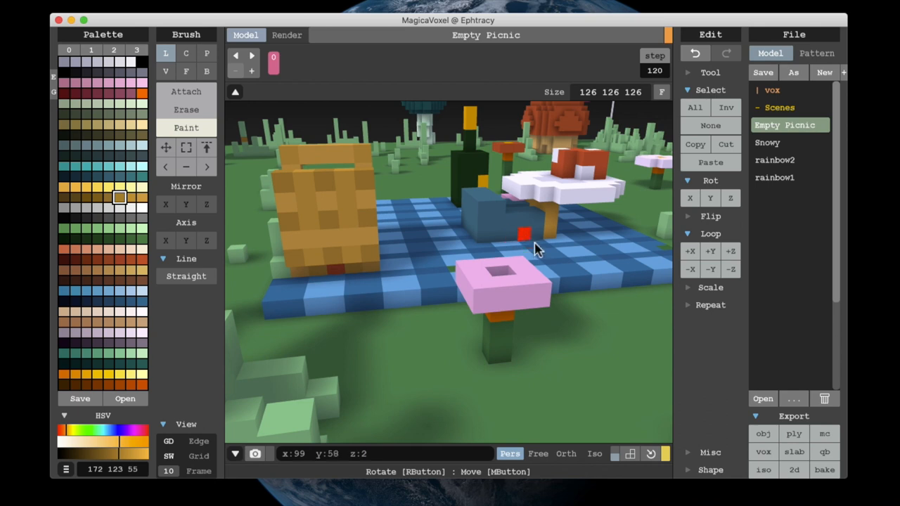
pyautogui.click(287, 35)
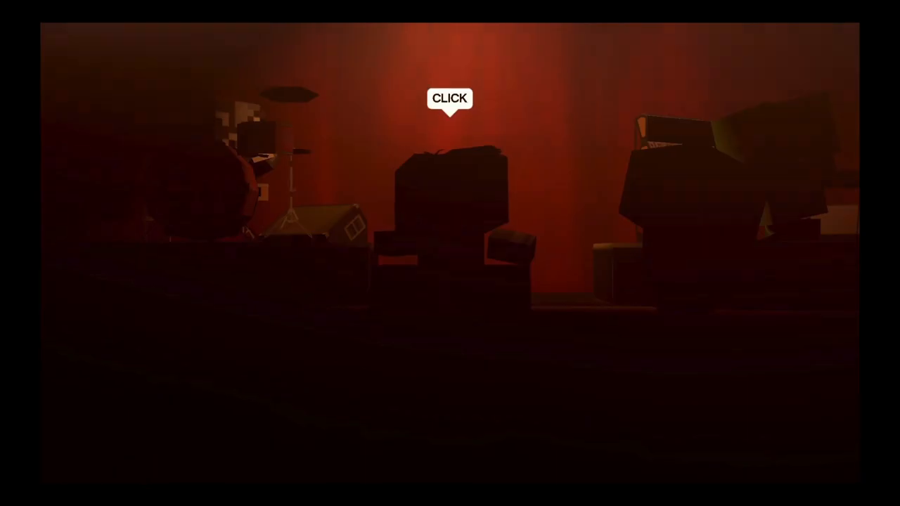
pyautogui.click(450, 98)
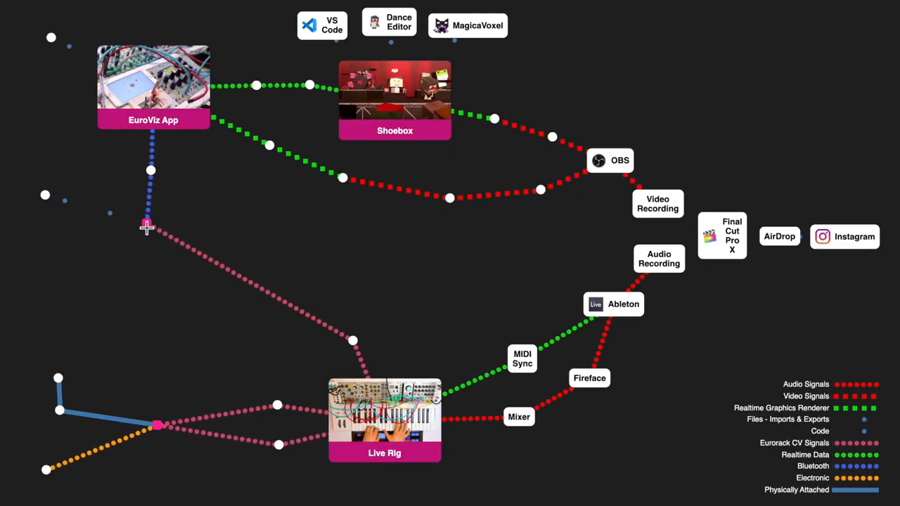
pyautogui.click(149, 225)
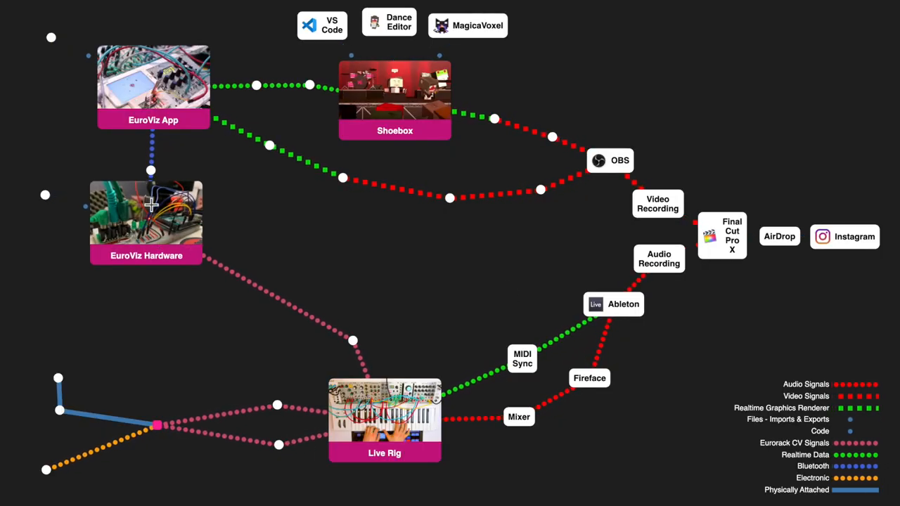